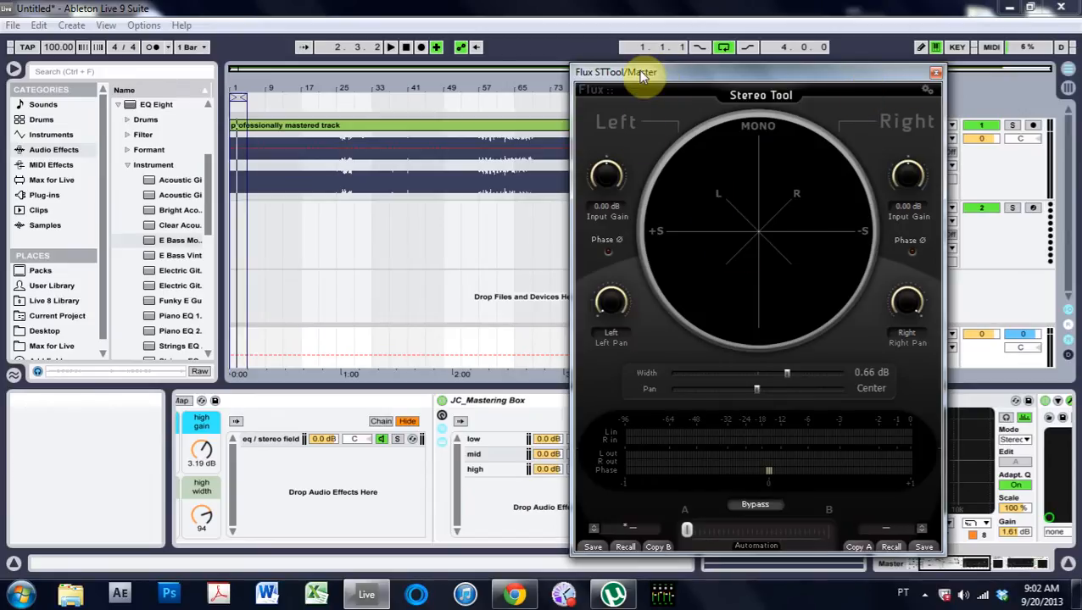
Move the Flux STTool/Master window further right and bring up the Options menu.
drag(640, 72, 731, 102)
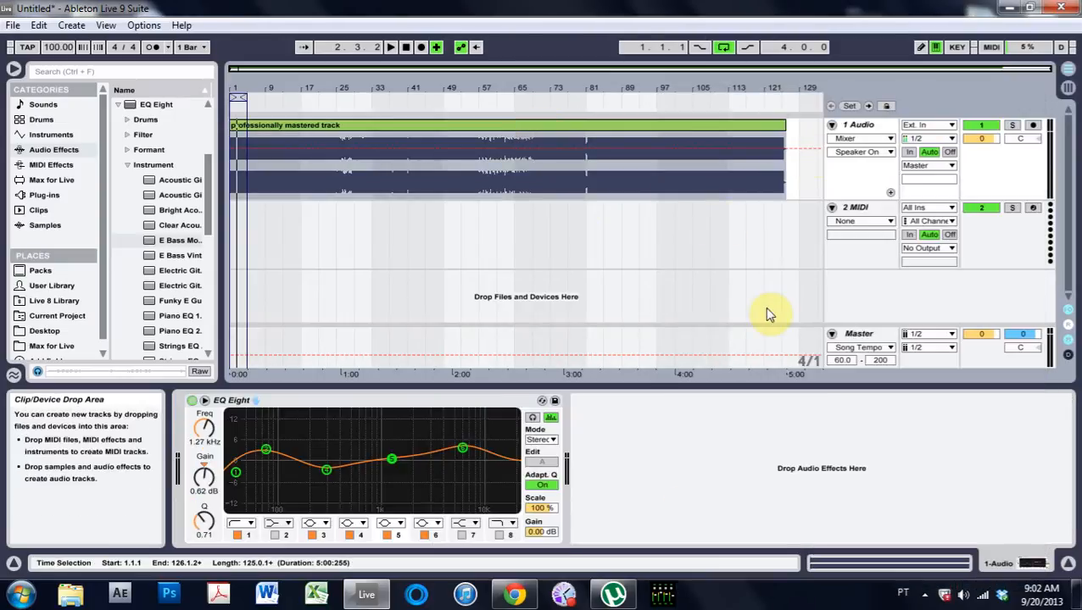
mouse_move(728, 320)
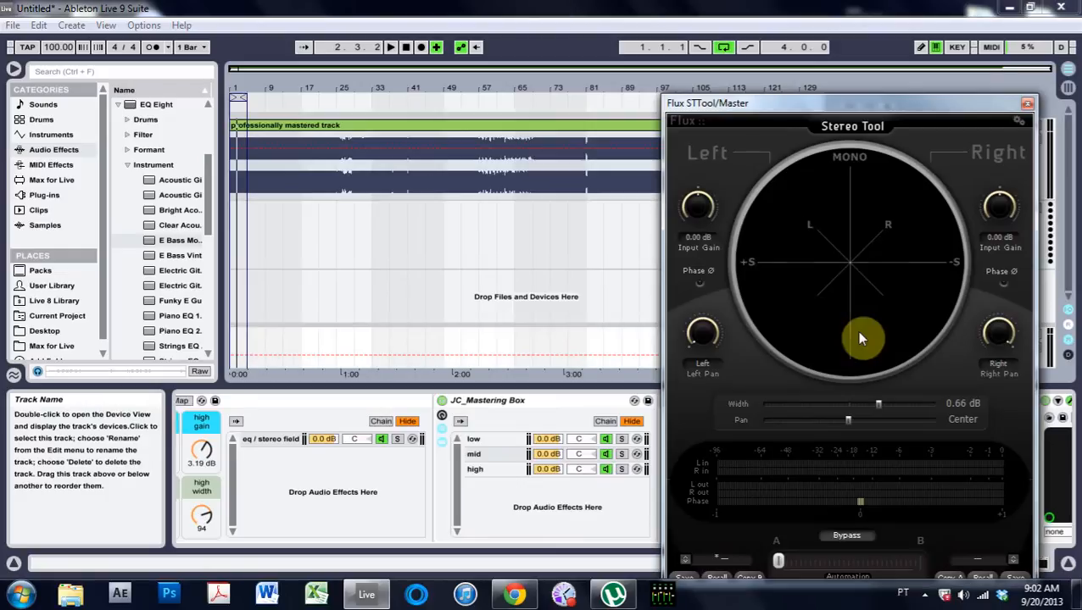
mouse_move(536, 197)
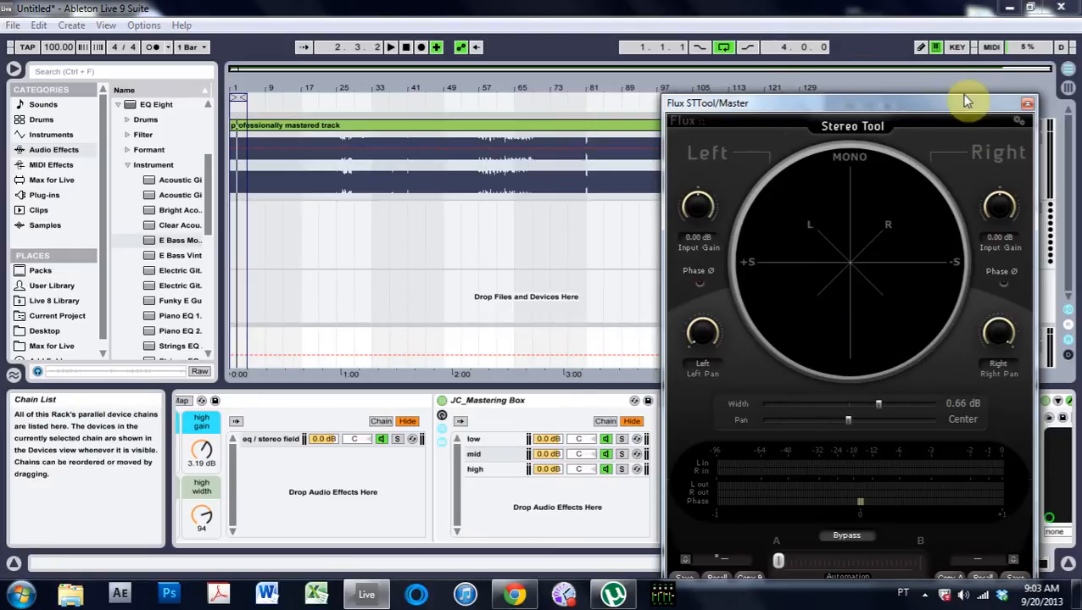
click(1027, 103)
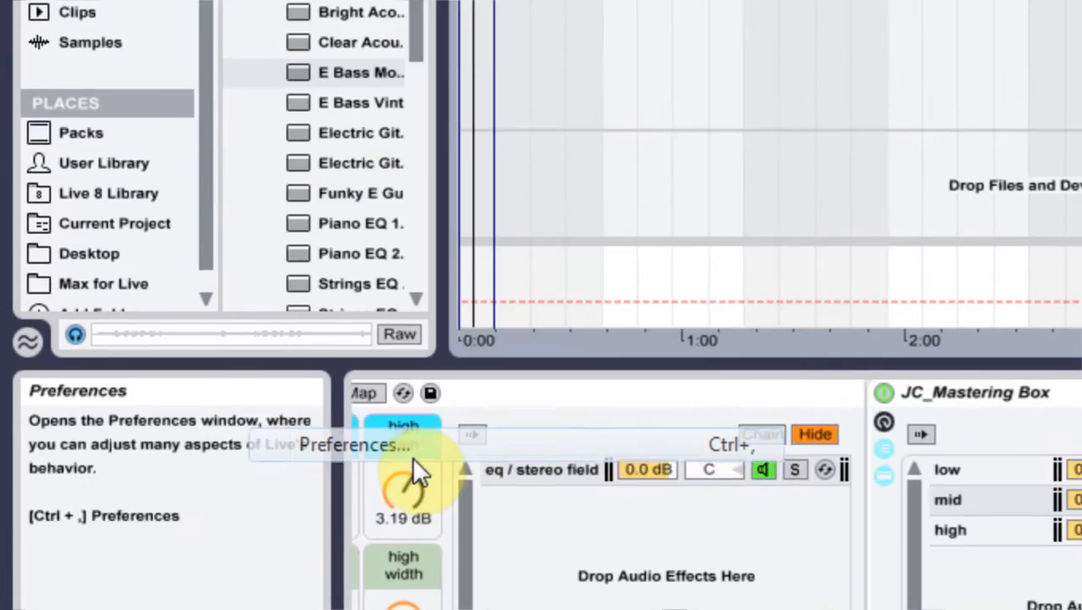
Set Auto-Hide Plug-In Windows to Off under Look/Feel and close Preferences.
click(416, 471)
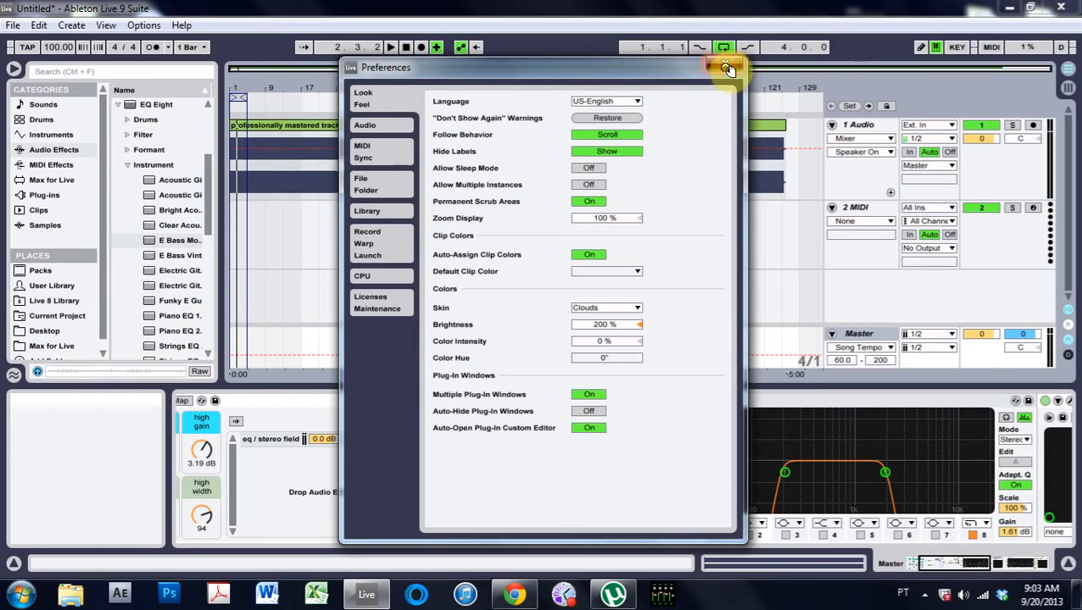
click(727, 68)
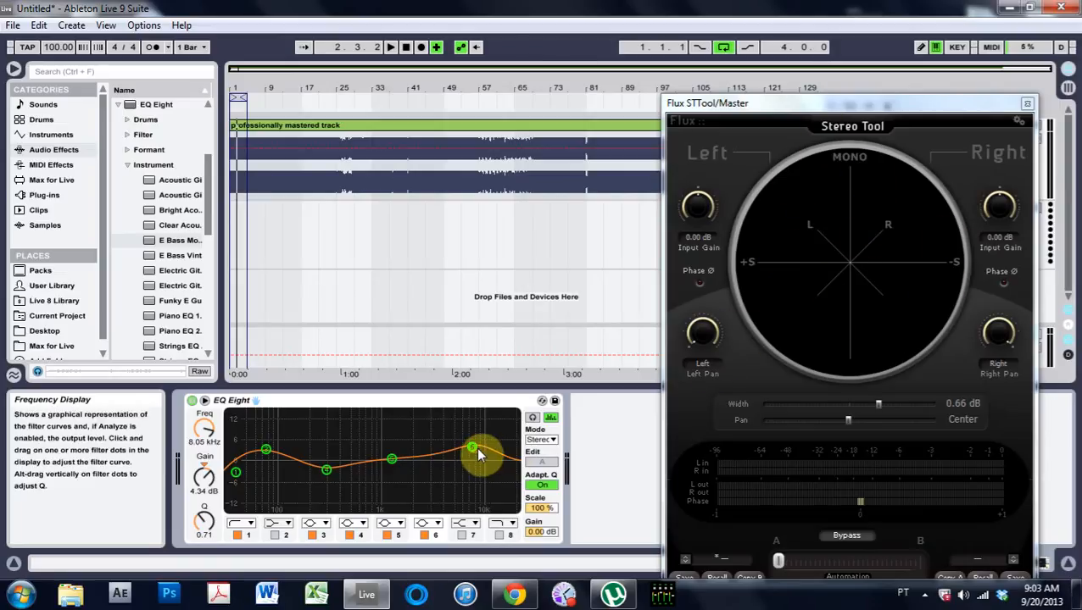
Drag EQ Eight's high band to 6.12 kHz with a 5.83 dB boost.
drag(472, 446, 419, 445)
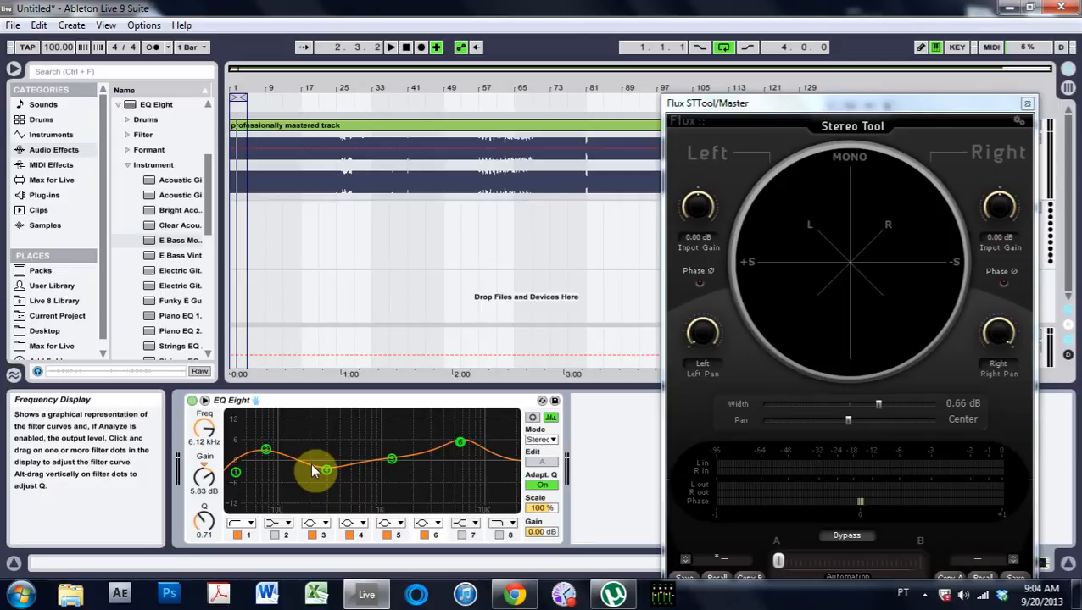
Reopen Preferences, browse the Library, CPU and Licenses/Maintenance tabs, then return to Look/Feel.
click(143, 24)
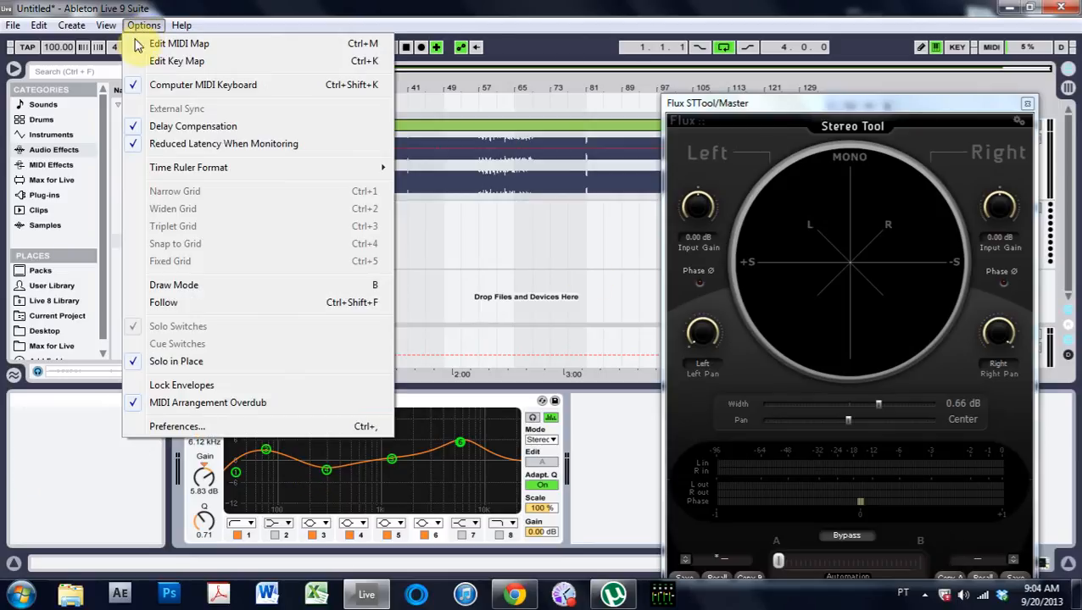
click(177, 426)
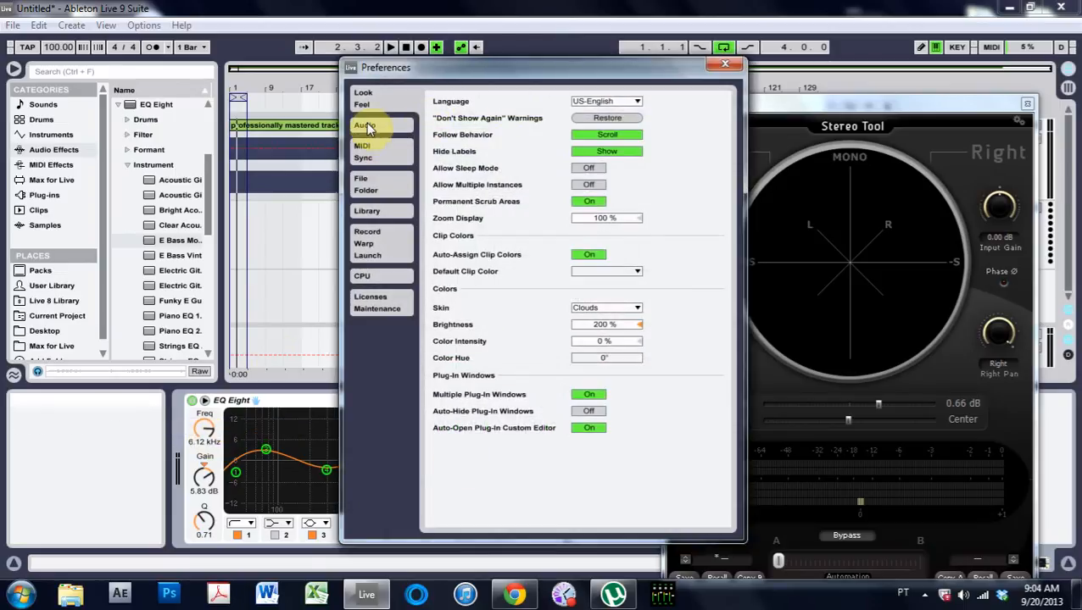
click(368, 210)
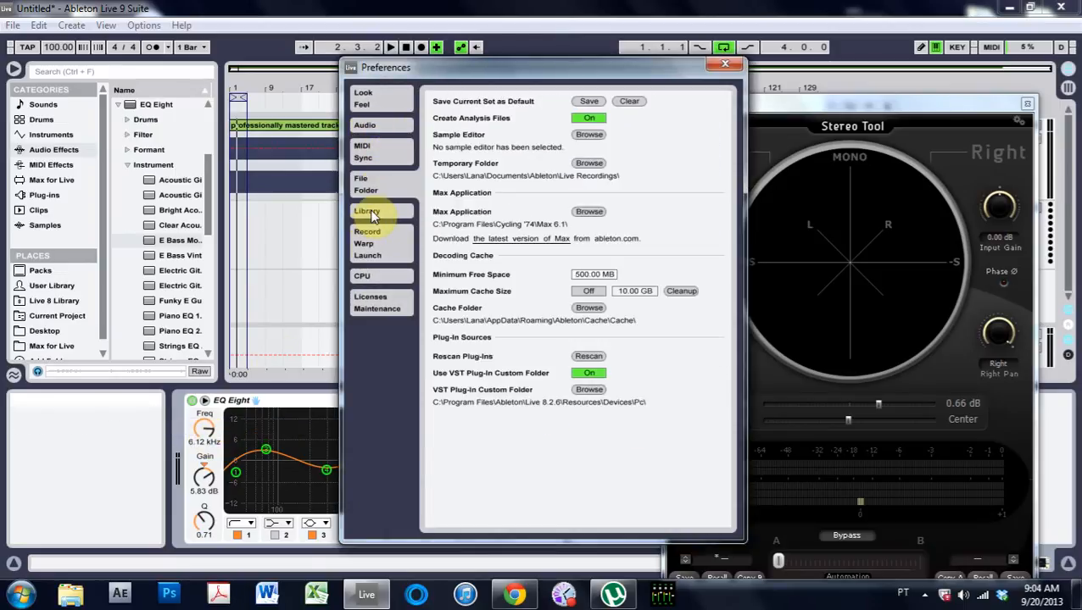
click(362, 276)
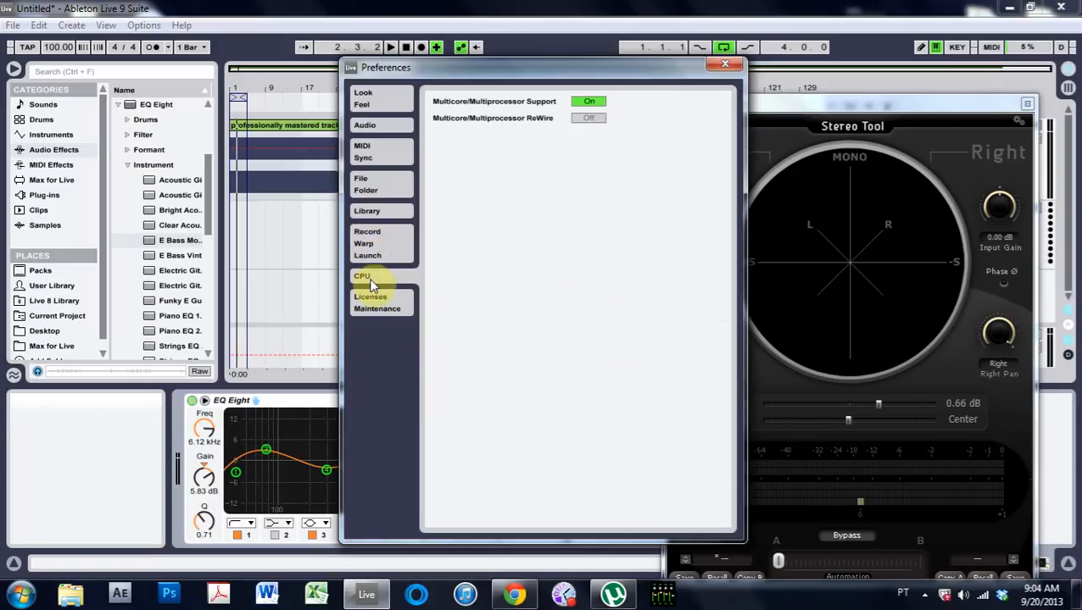
click(369, 297)
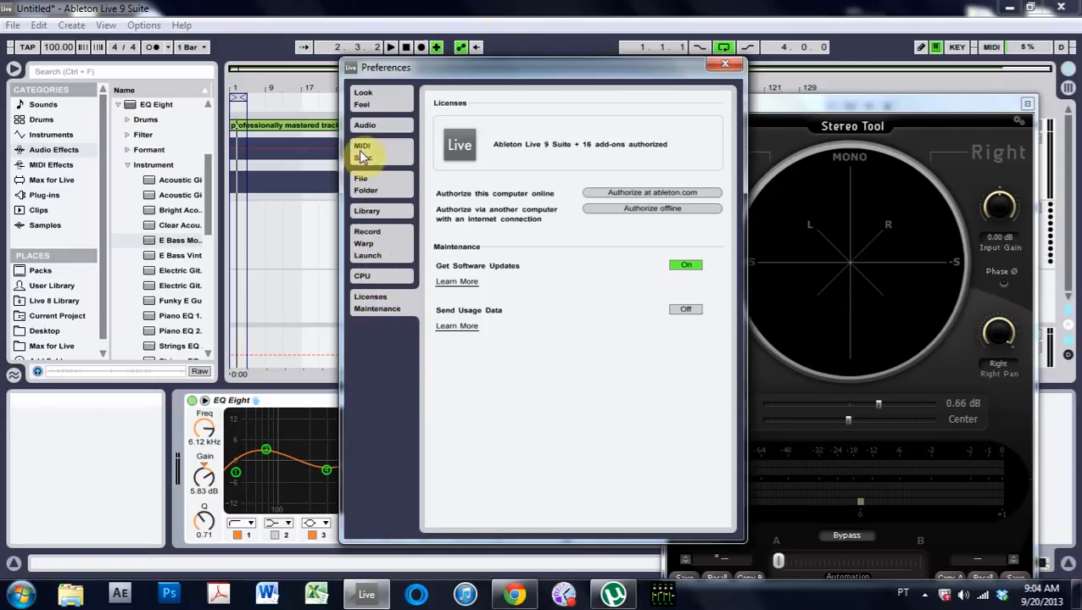
click(363, 98)
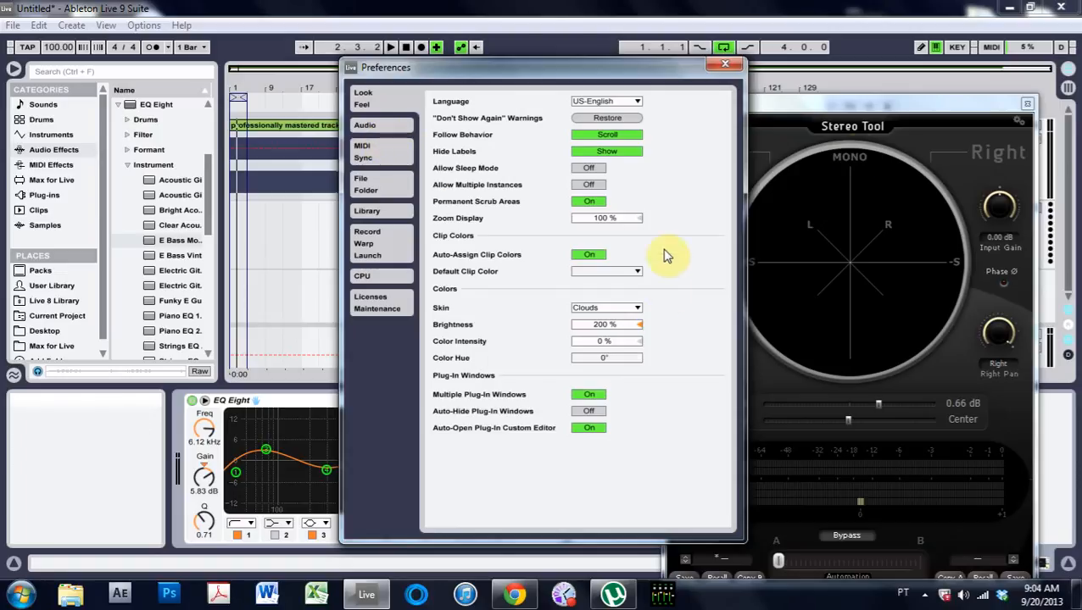
mouse_move(605, 358)
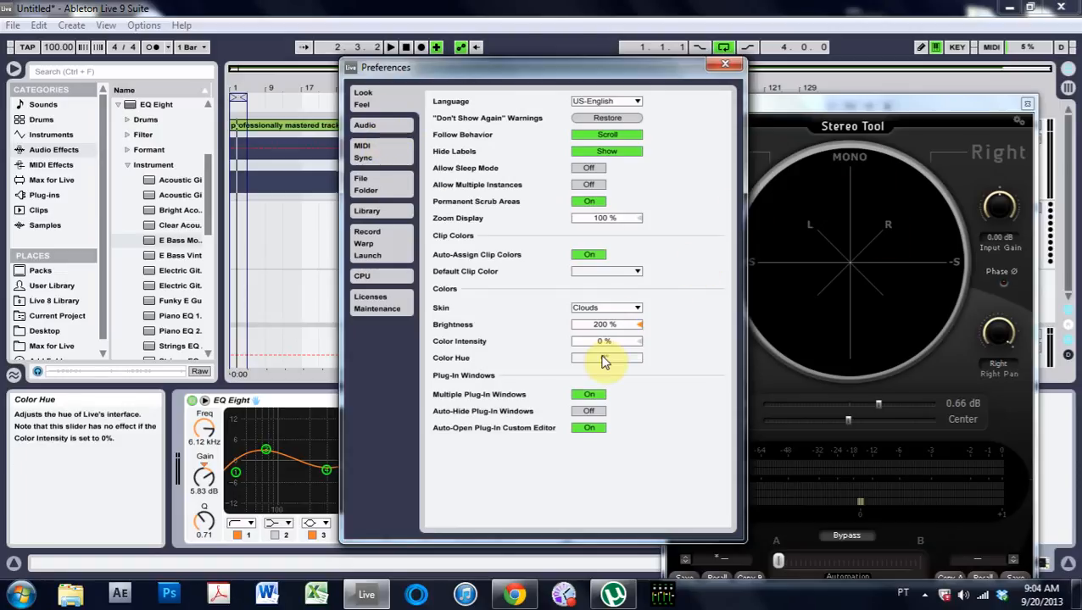